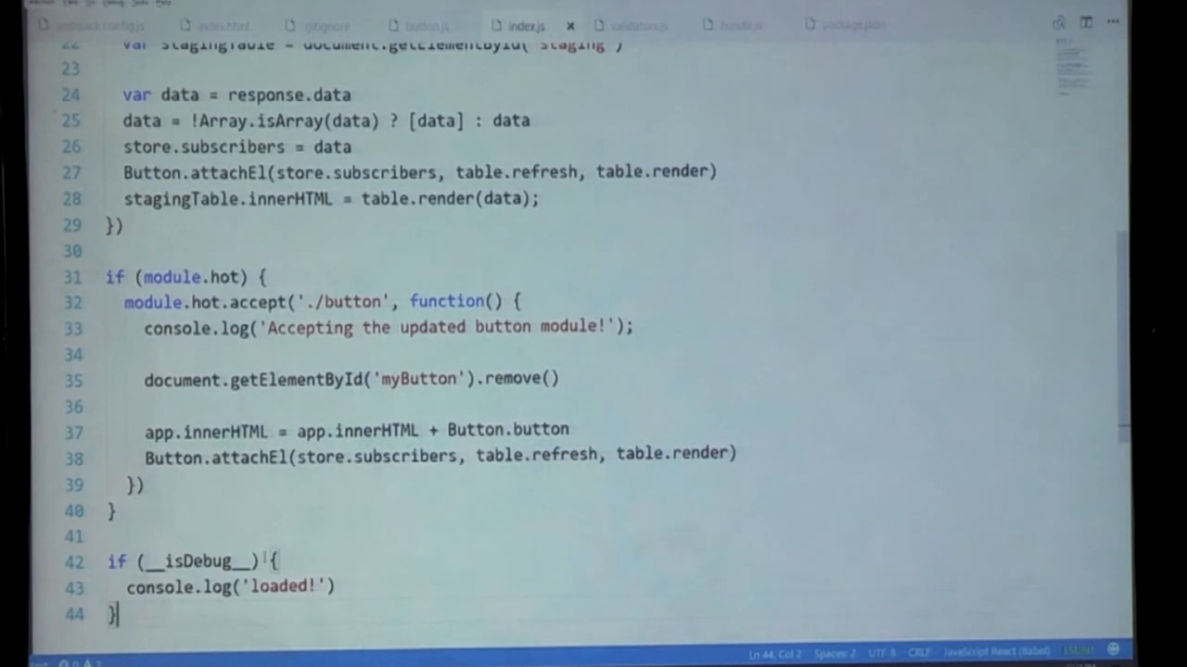
# Select the __isDebug__ global in index.js and jump to webpack.config.js
pyautogui.doubleClick(194, 561)
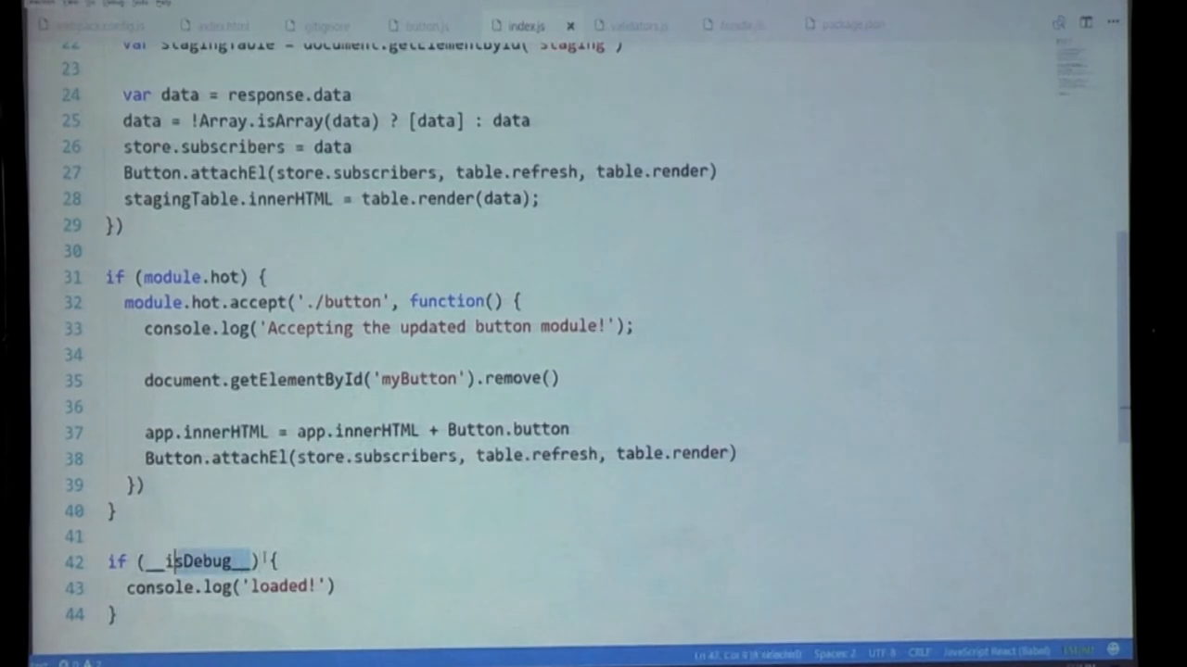
pyautogui.doubleClick(195, 560)
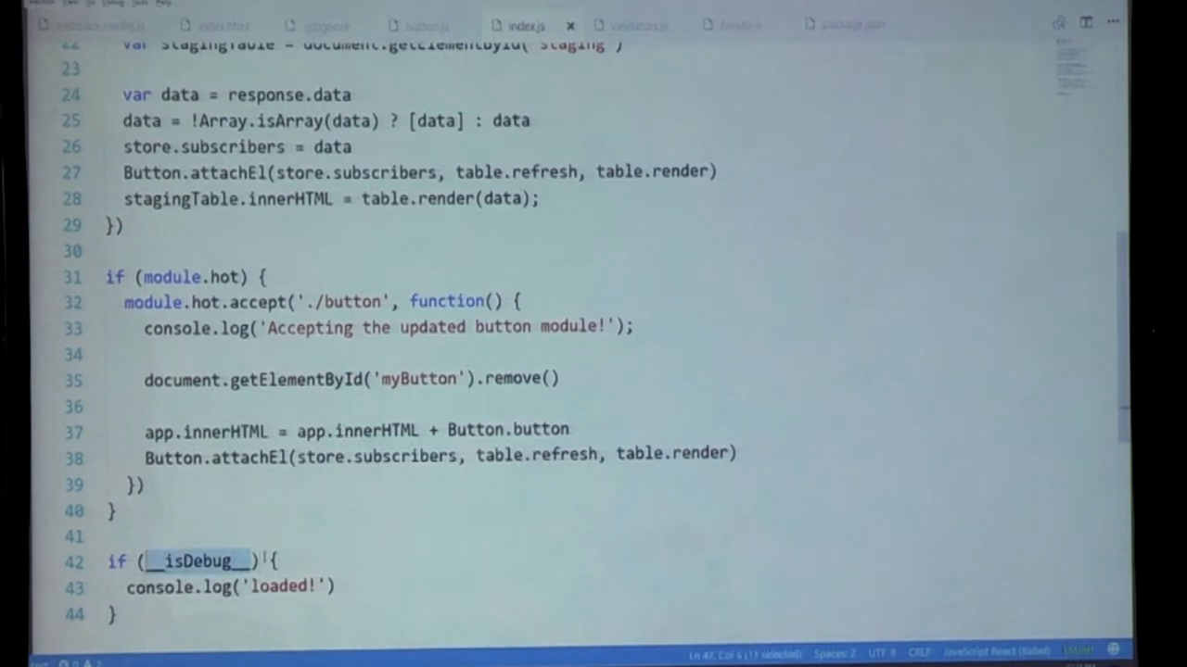
pyautogui.press('ctrl+p')
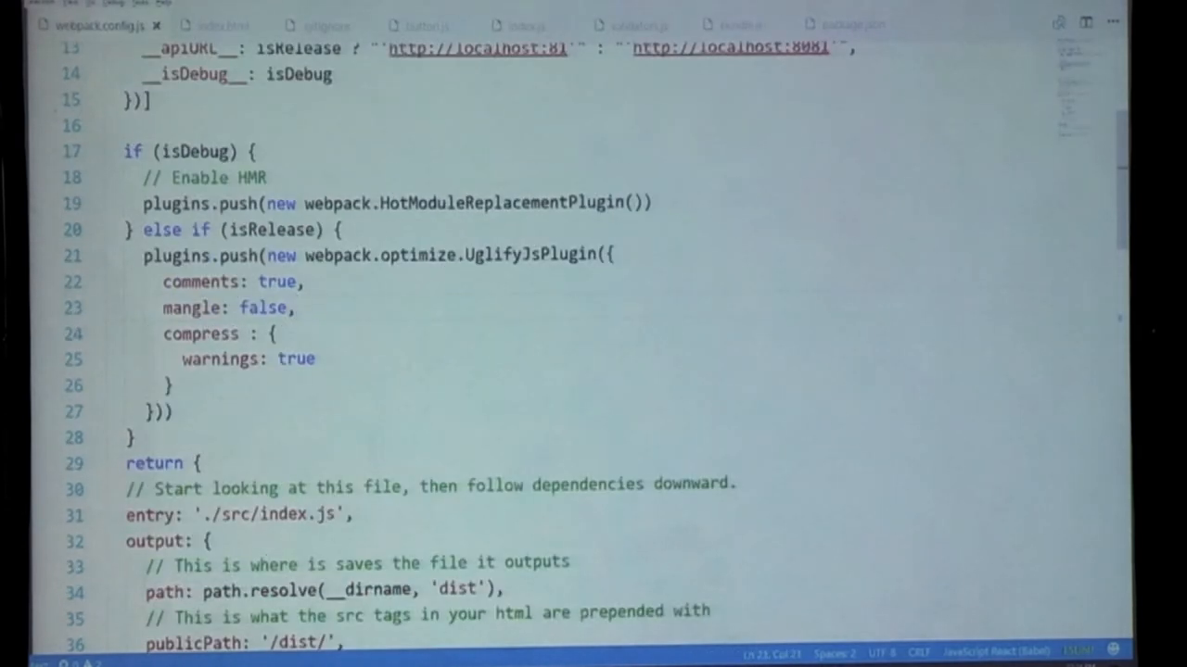
pyautogui.click(352, 515)
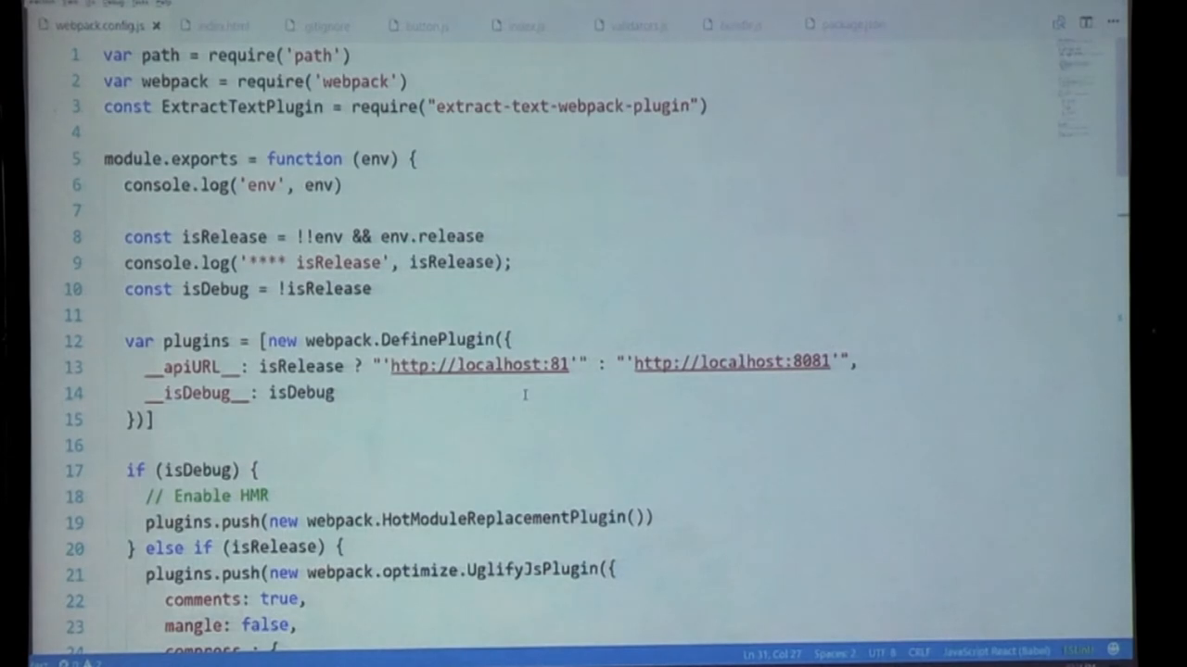
# Scroll webpack.config.js and select the __apiURL__ global name
pyautogui.scroll(-3)
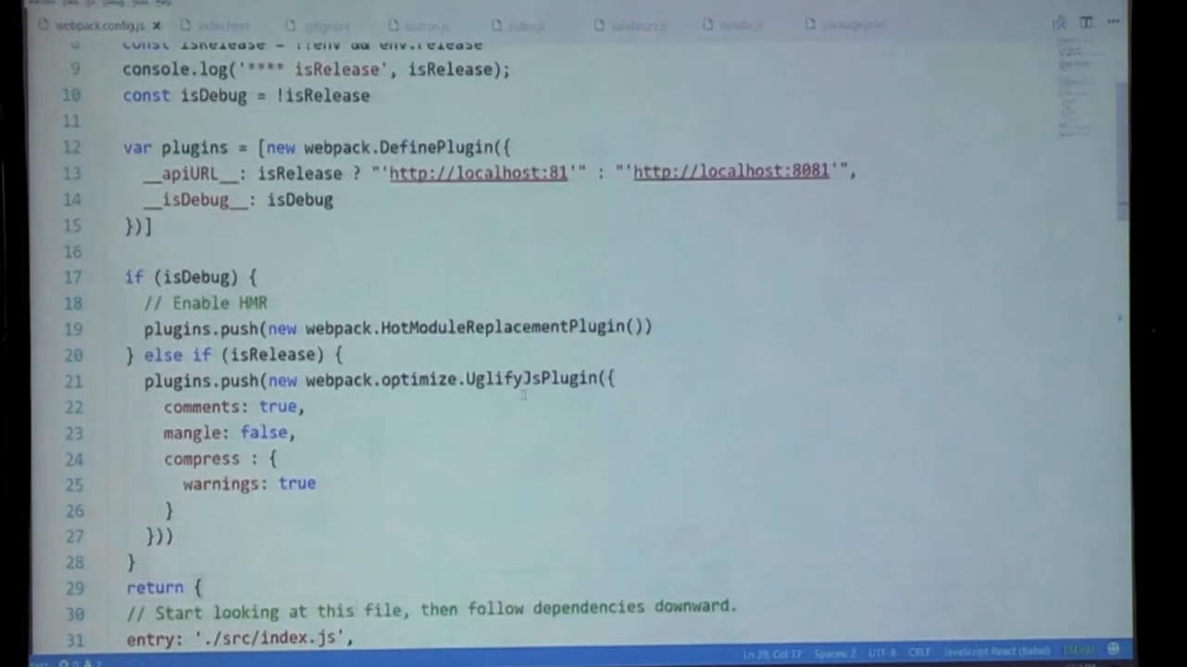
pyautogui.doubleClick(186, 173)
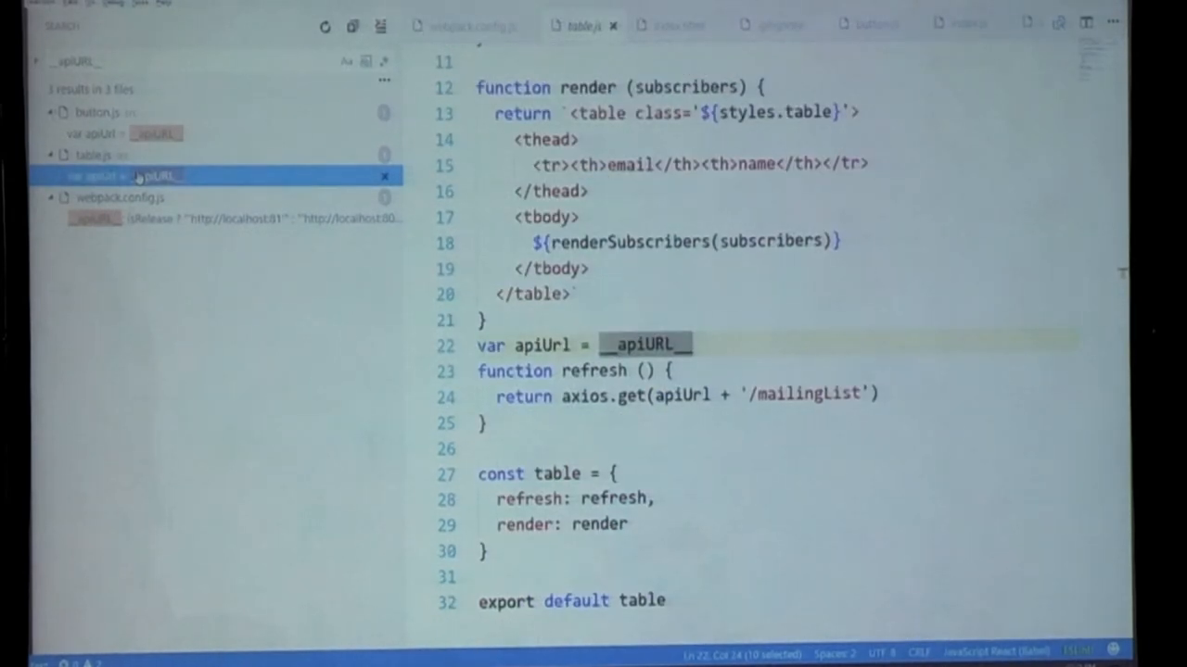
# Open the __apiURL__ match in webpack.config.js from the Search results
pyautogui.click(185, 218)
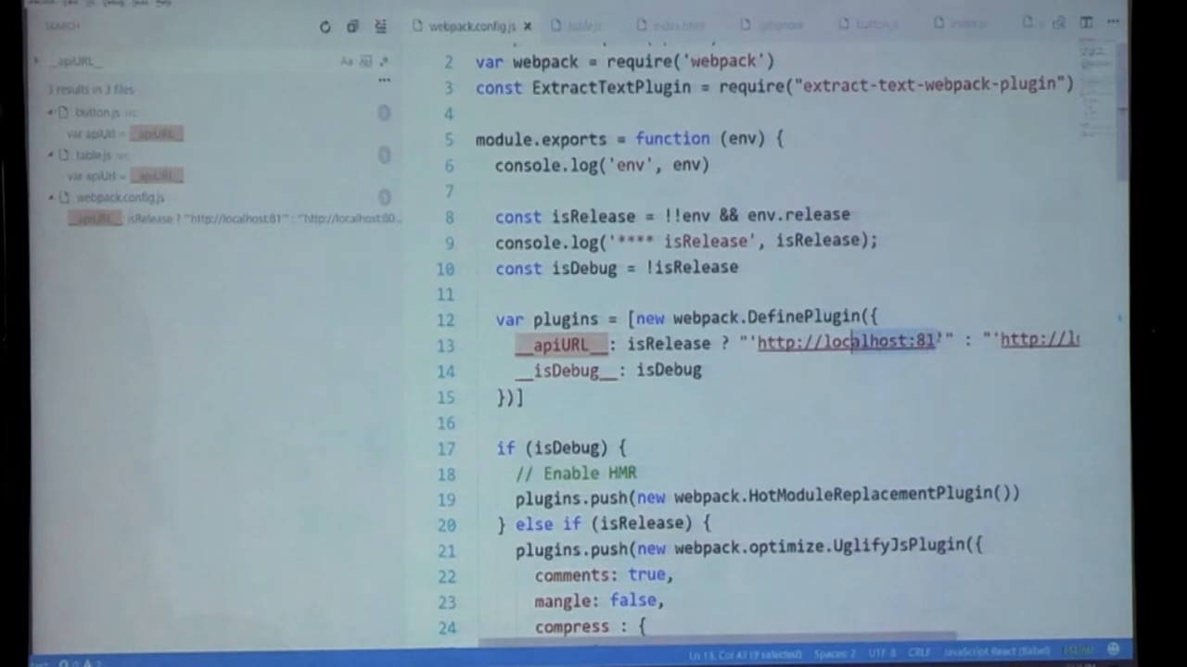
pyautogui.doubleClick(844, 341)
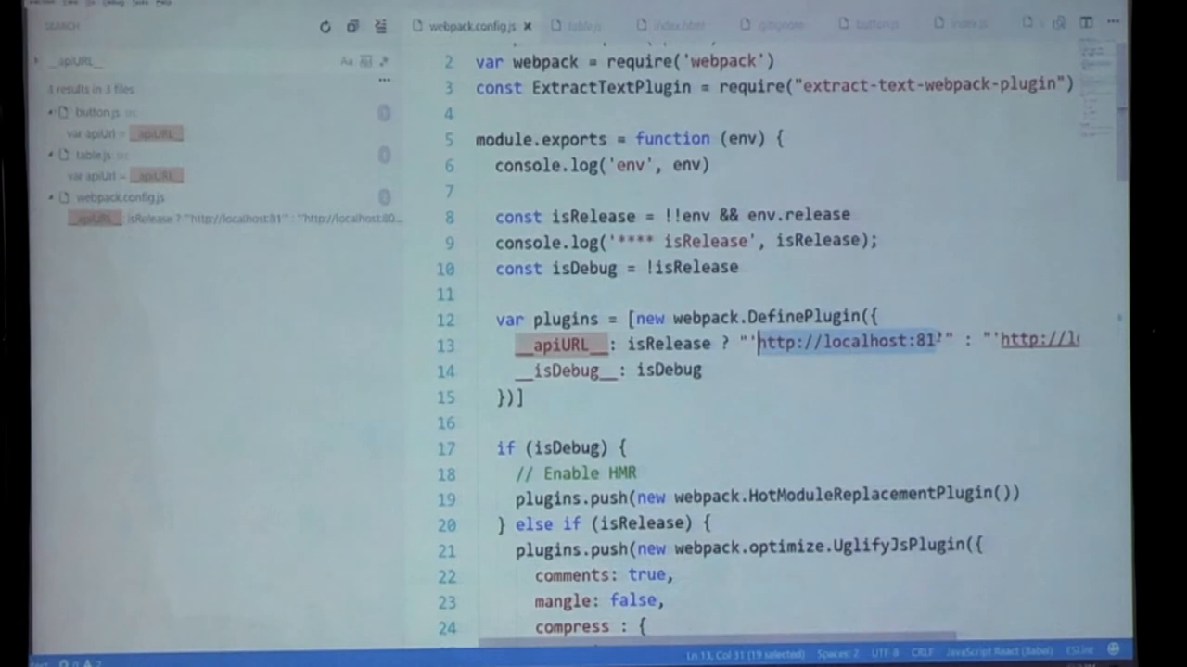
pyautogui.write('http://localhost:81')
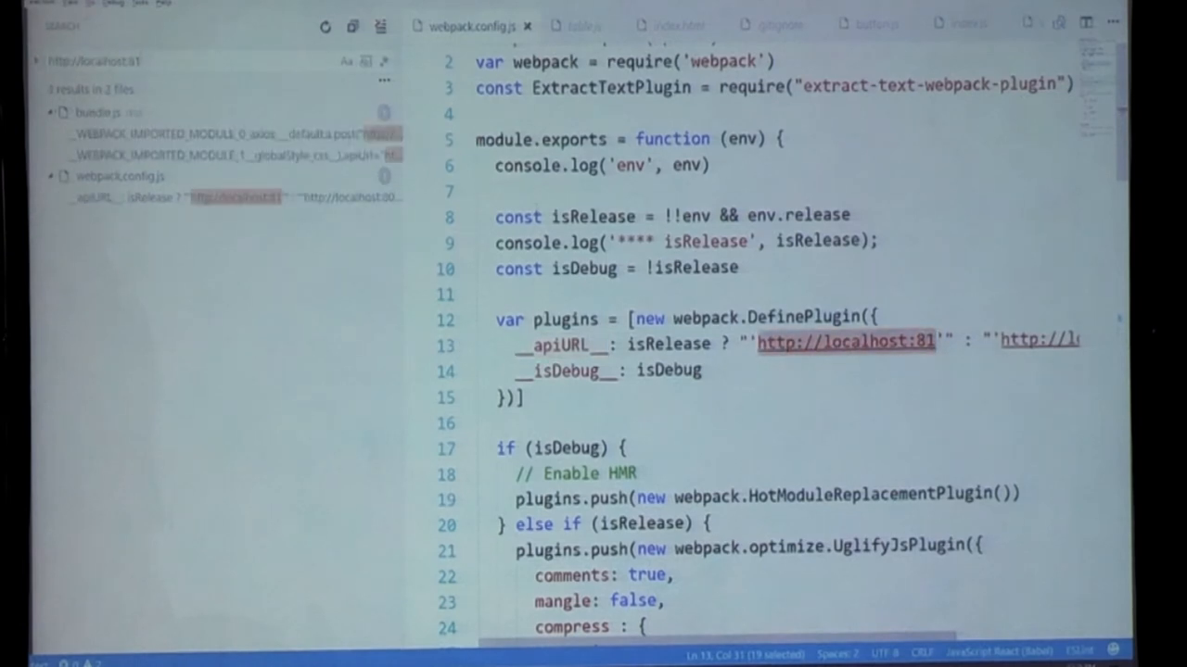
pyautogui.click(223, 133)
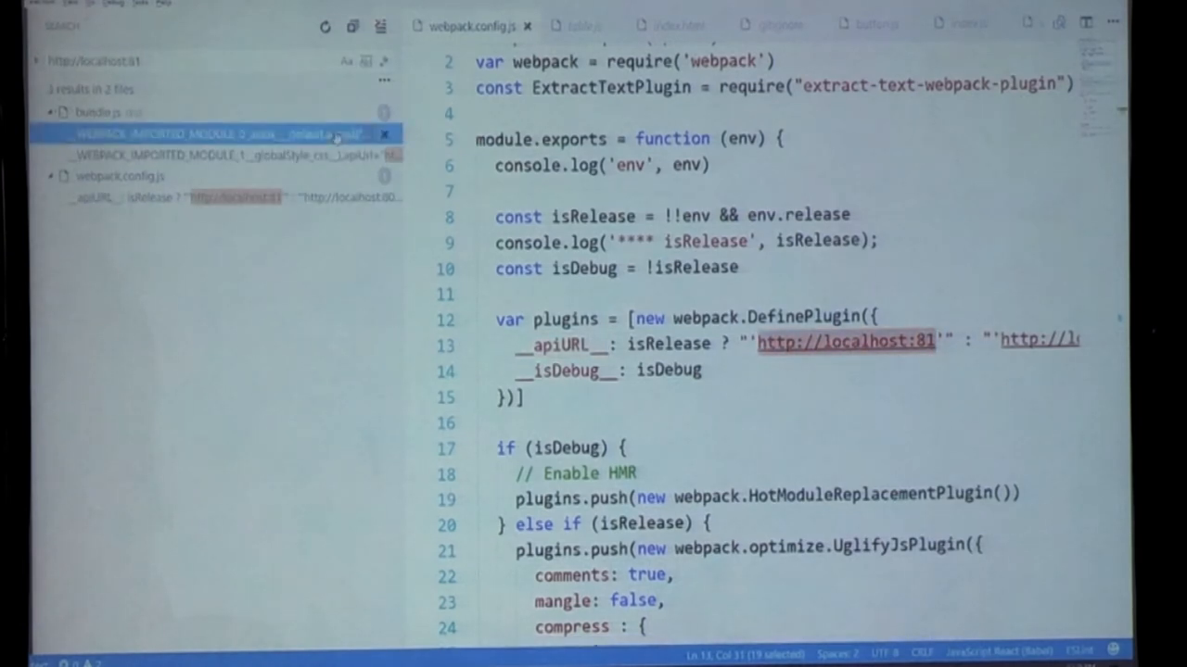
pyautogui.click(584, 25)
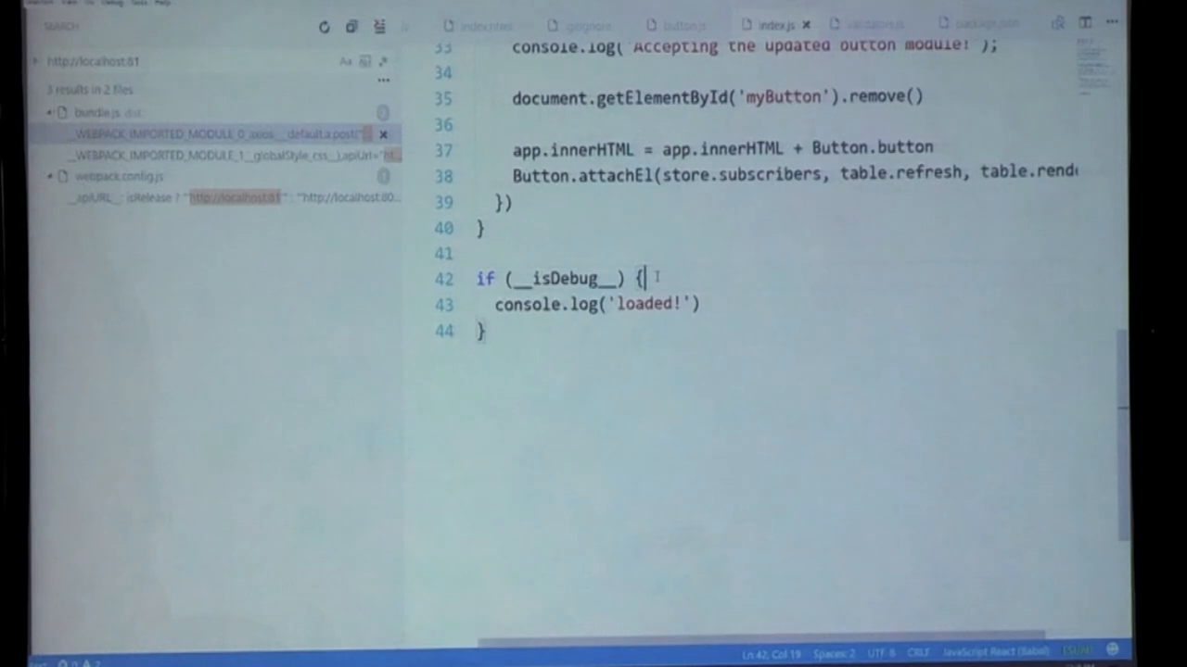
pyautogui.click(644, 303)
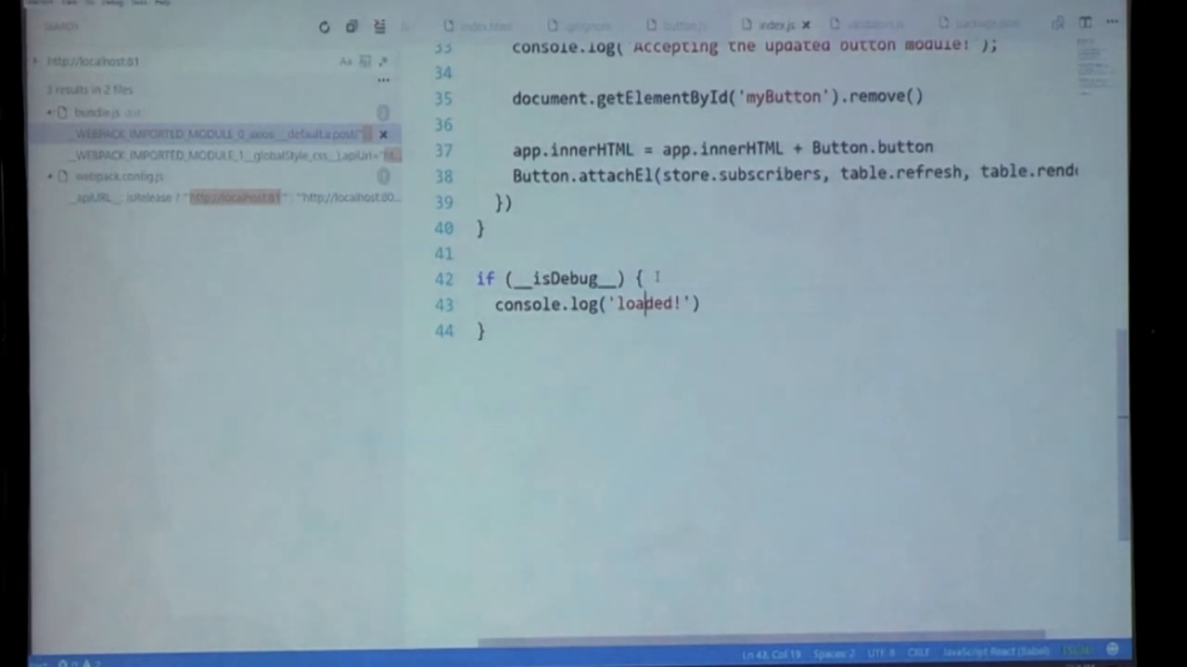